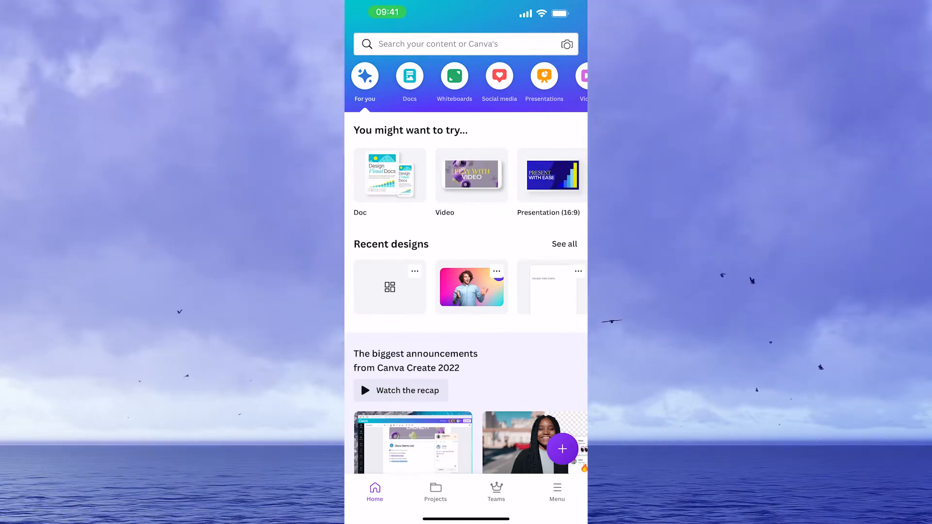
# Show the Docs category with its options for starting a new doc
pyautogui.scroll(-3)
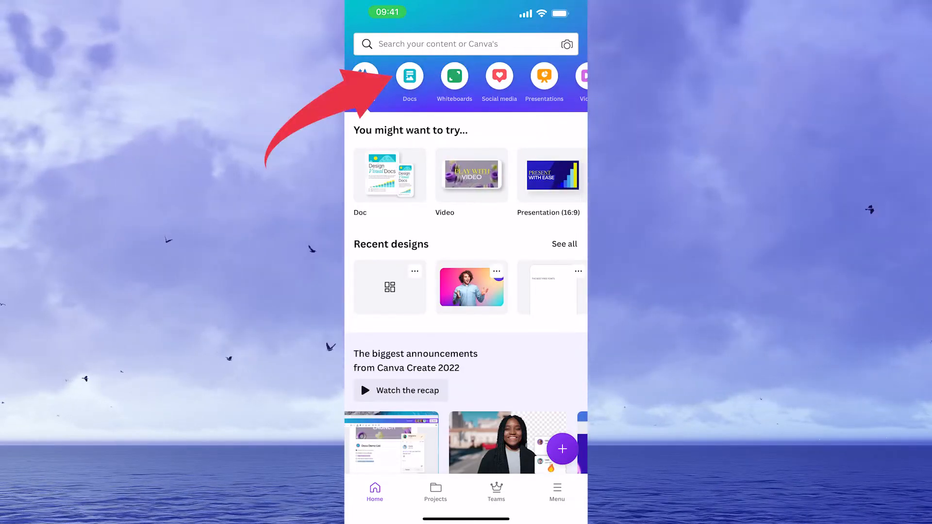
pyautogui.click(410, 75)
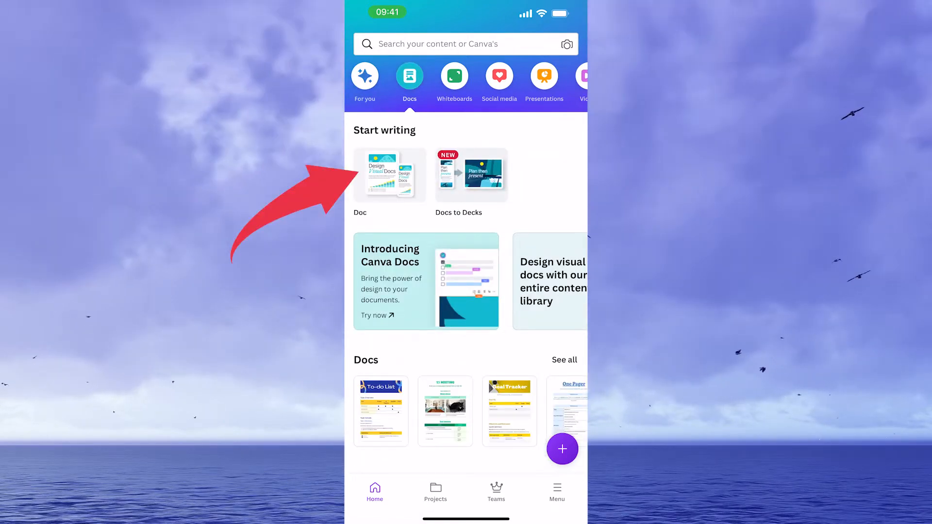
# Start a new blank doc titled 'My First Canva Docs'
pyautogui.click(389, 174)
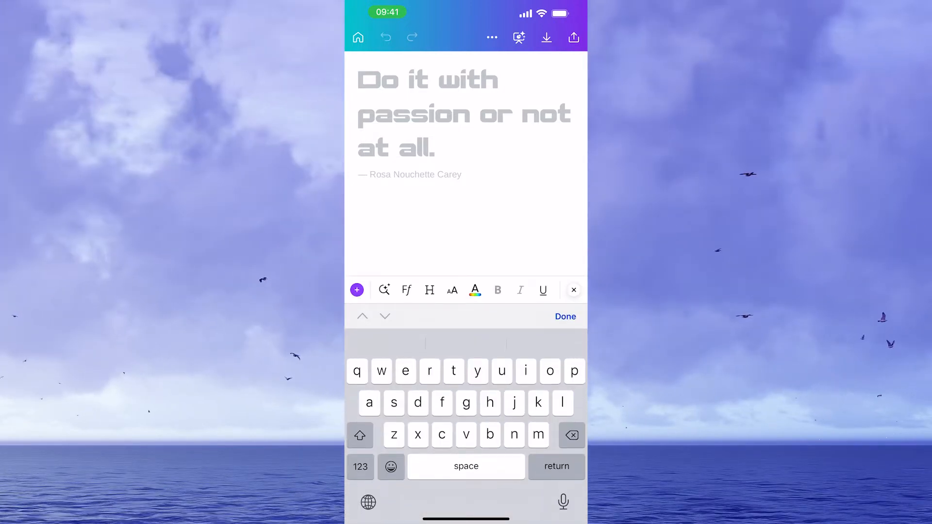
pyautogui.write('My First Canva Docs')
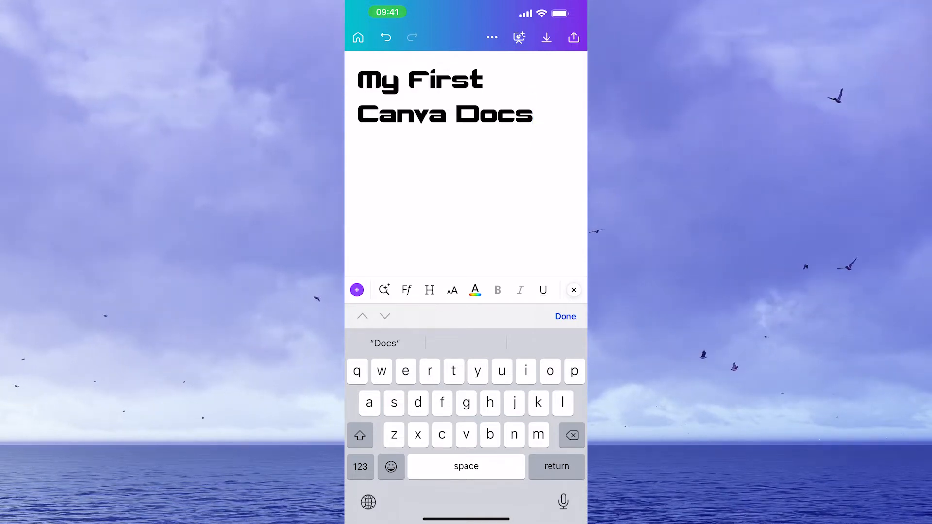
# Insert the recently used latte art coffee photo below the title
pyautogui.click(532, 113)
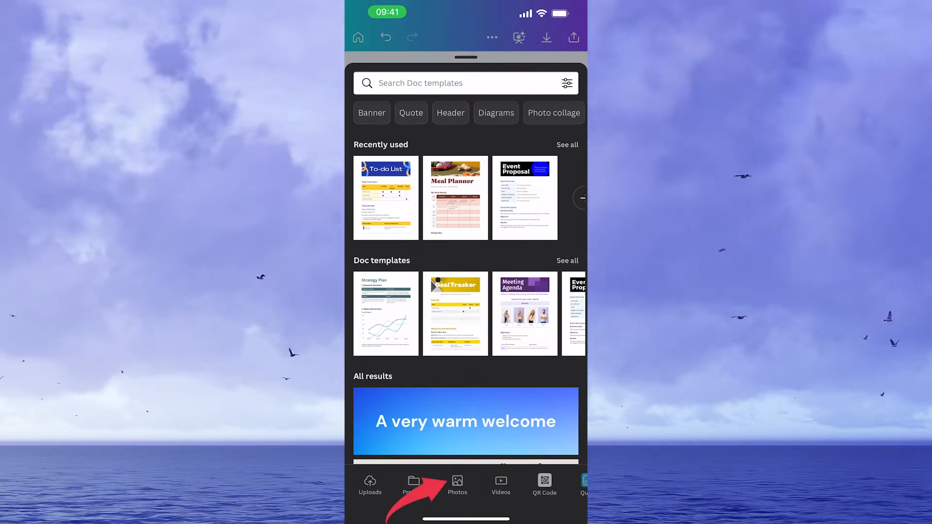
pyautogui.click(457, 484)
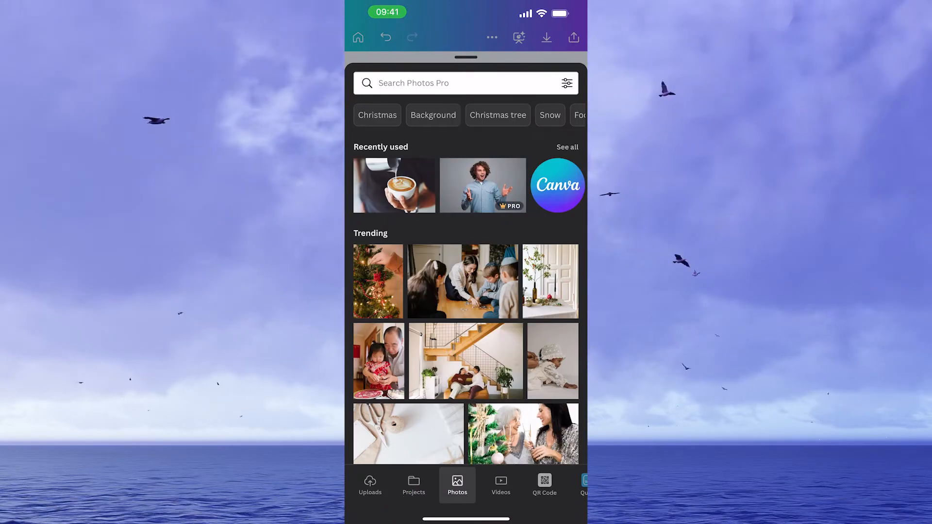
pyautogui.click(394, 185)
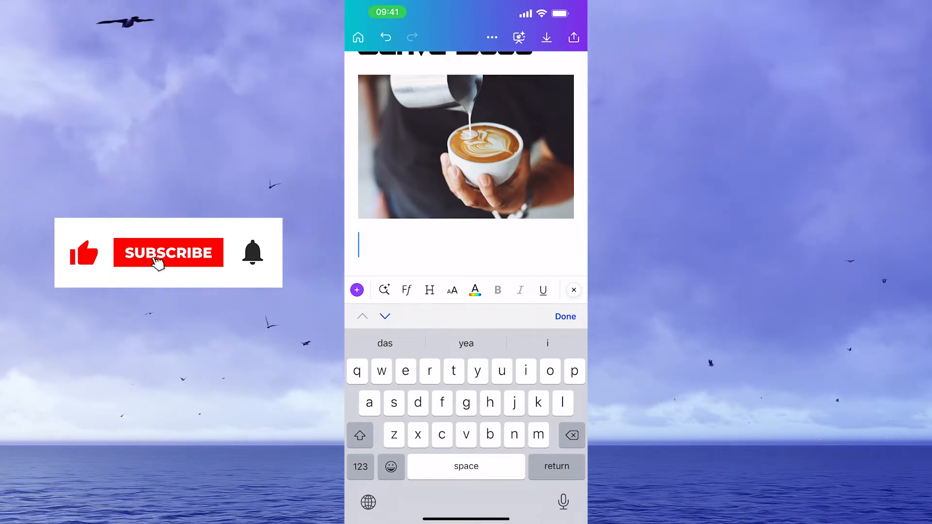
pyautogui.write('More text')
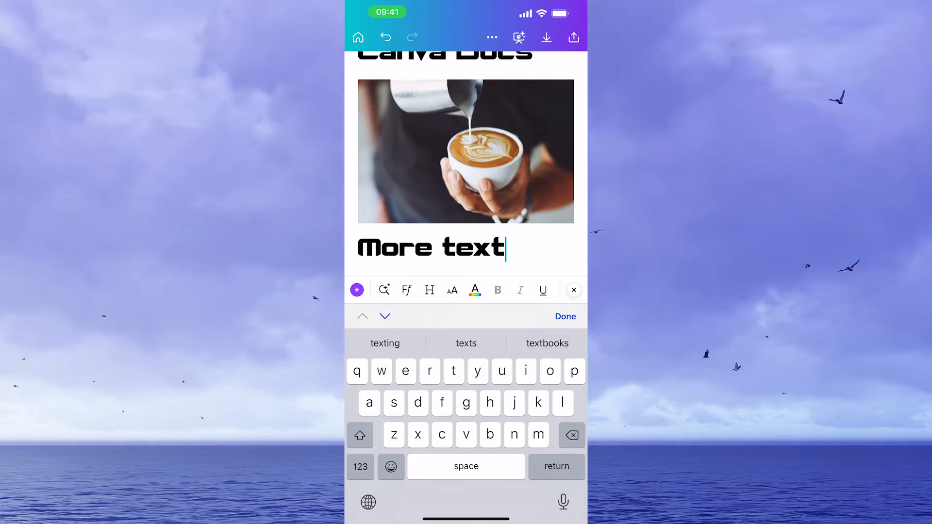
pyautogui.press('backspace')
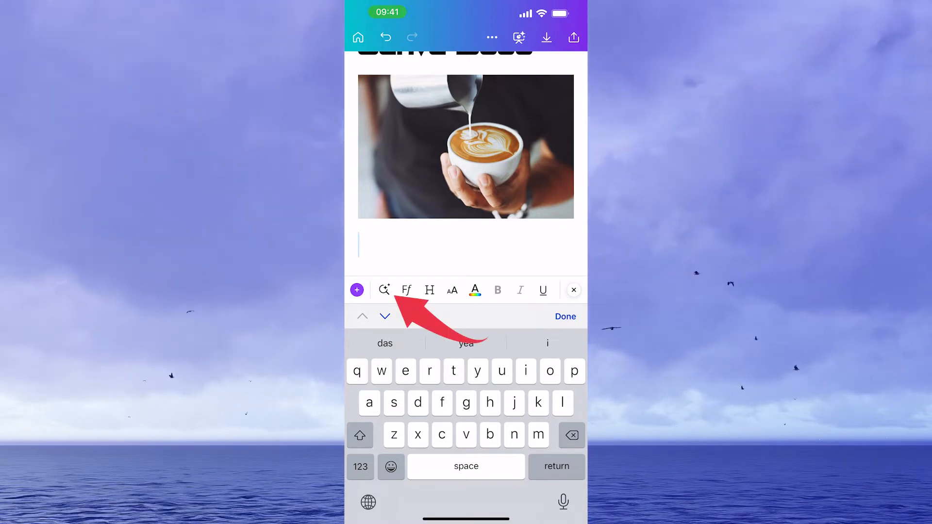
# Bring up the /Magic list of blocks to insert below the body text
pyautogui.click(384, 290)
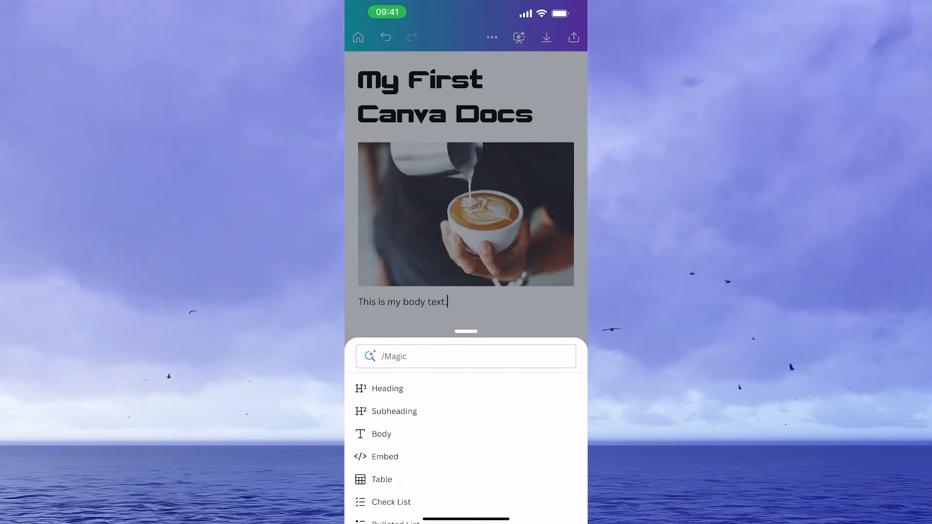
pyautogui.scroll(-3)
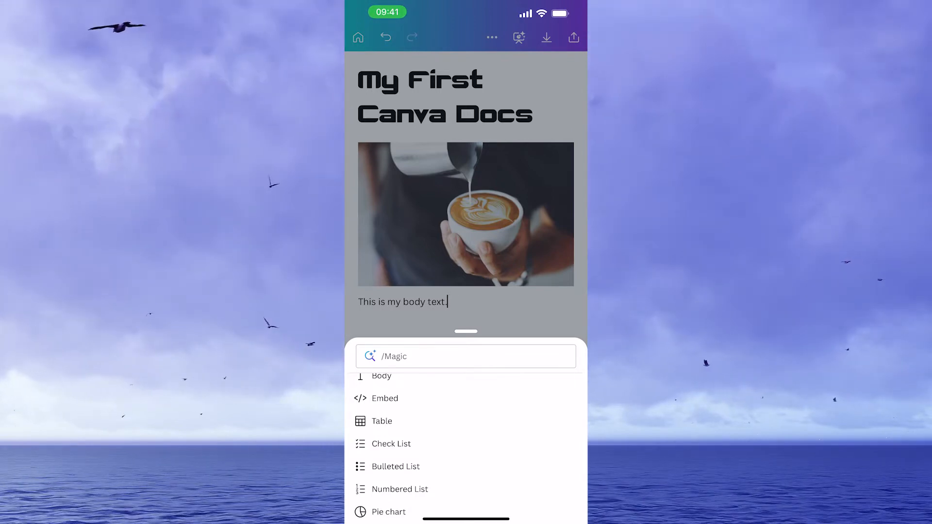
pyautogui.scroll(-3)
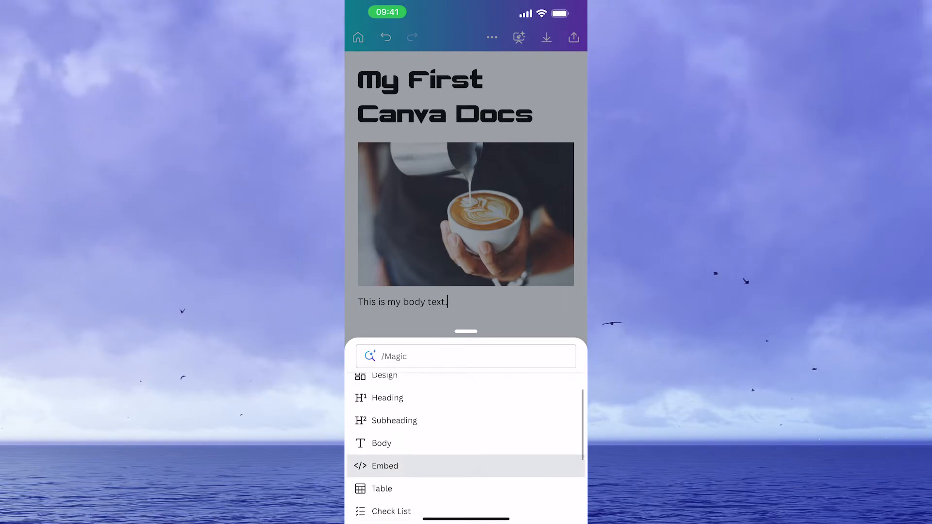
pyautogui.scroll(-3)
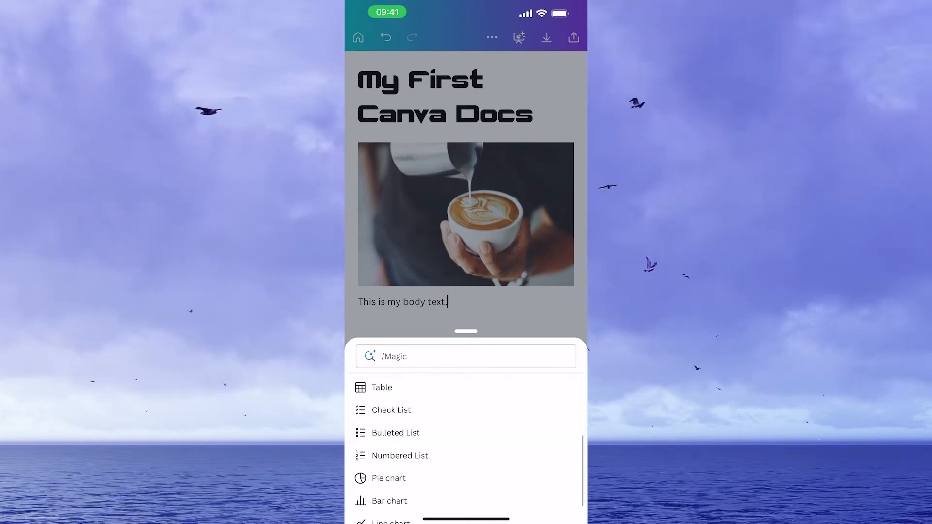
pyautogui.scroll(-3)
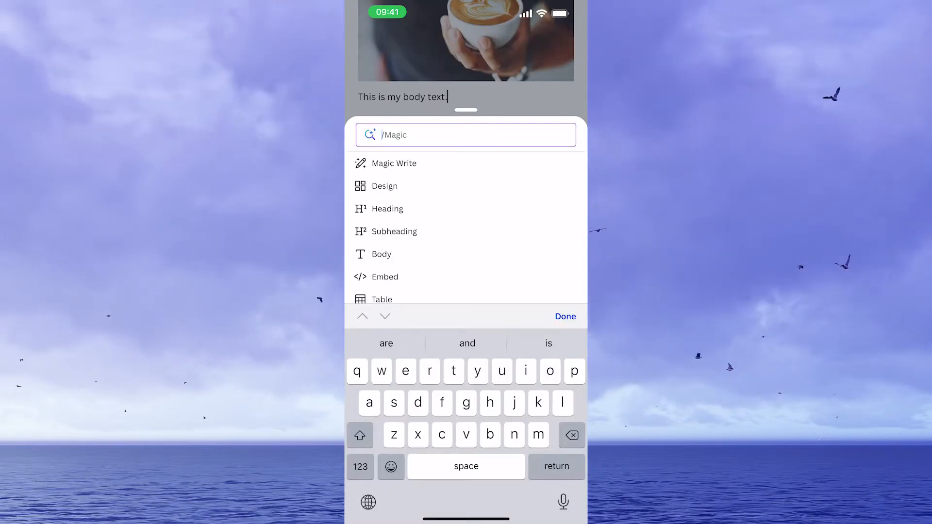
# Search graphics for 'coffee' and insert the steaming cup-on-saucer graphic below the body text
pyautogui.scroll(-3)
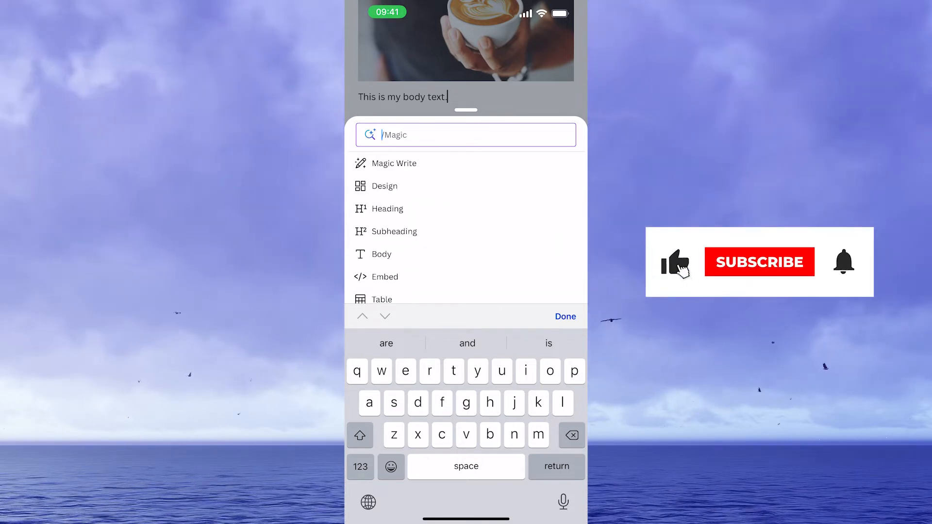
pyautogui.click(758, 262)
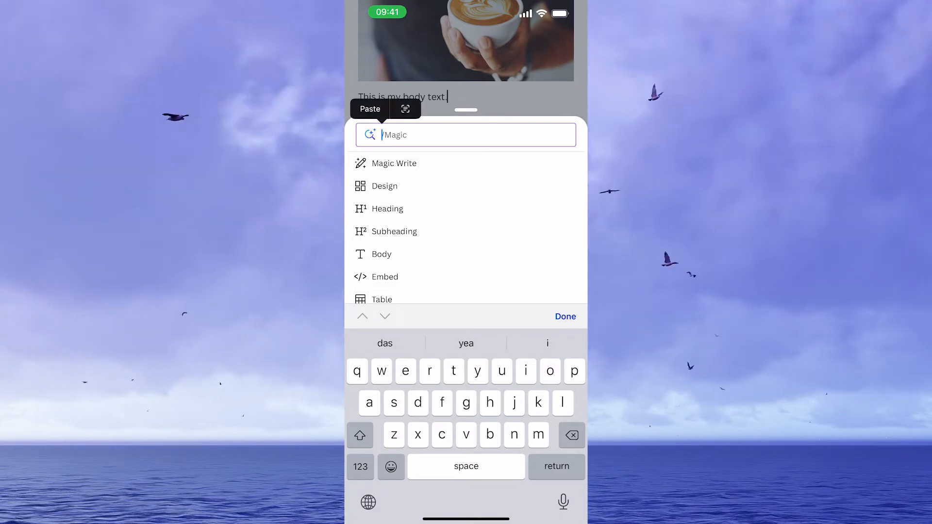
pyautogui.write('coffee')
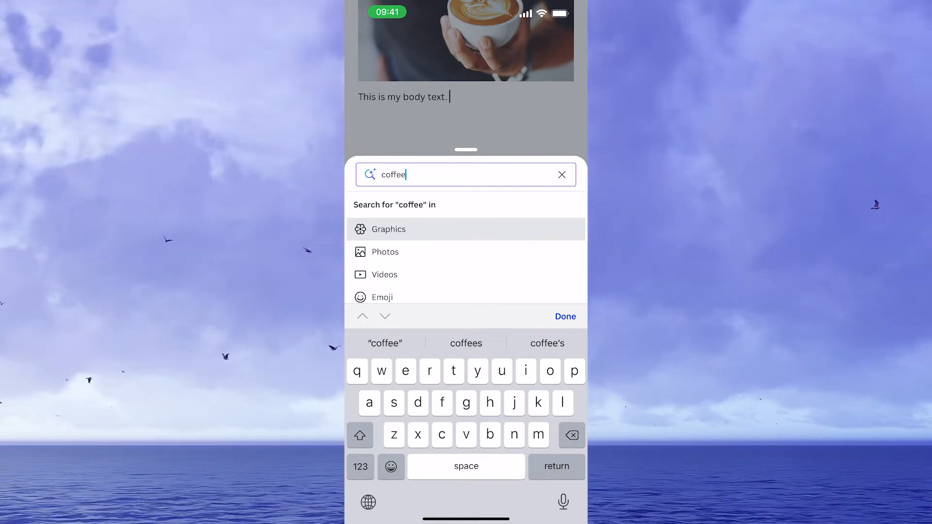
pyautogui.click(388, 229)
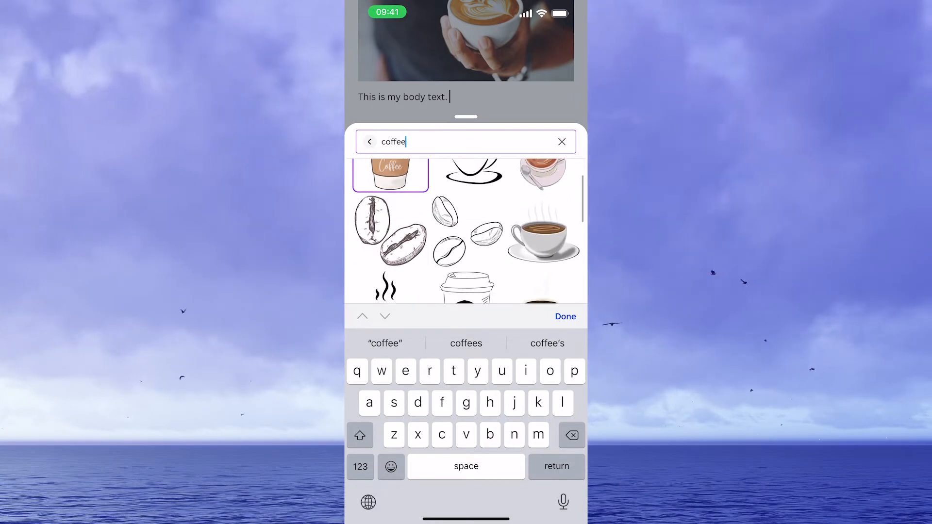
pyautogui.scroll(-3)
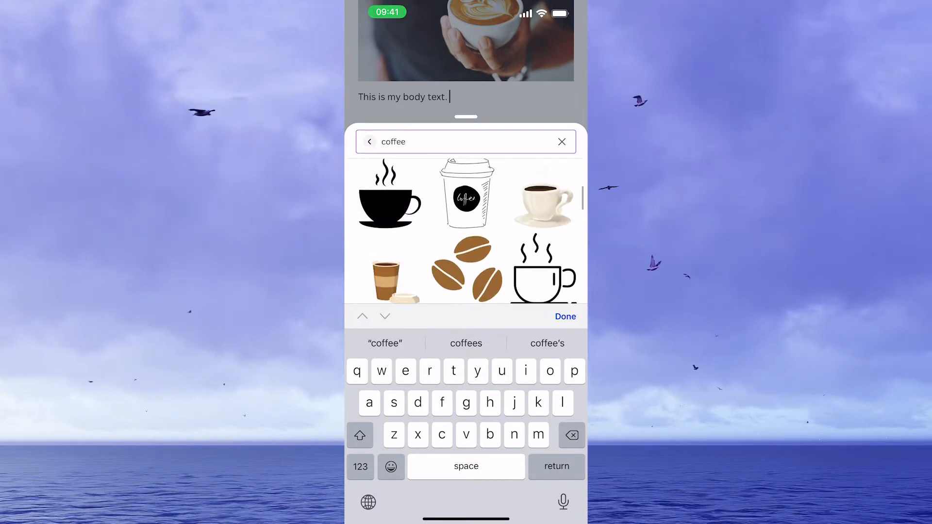
pyautogui.scroll(-3)
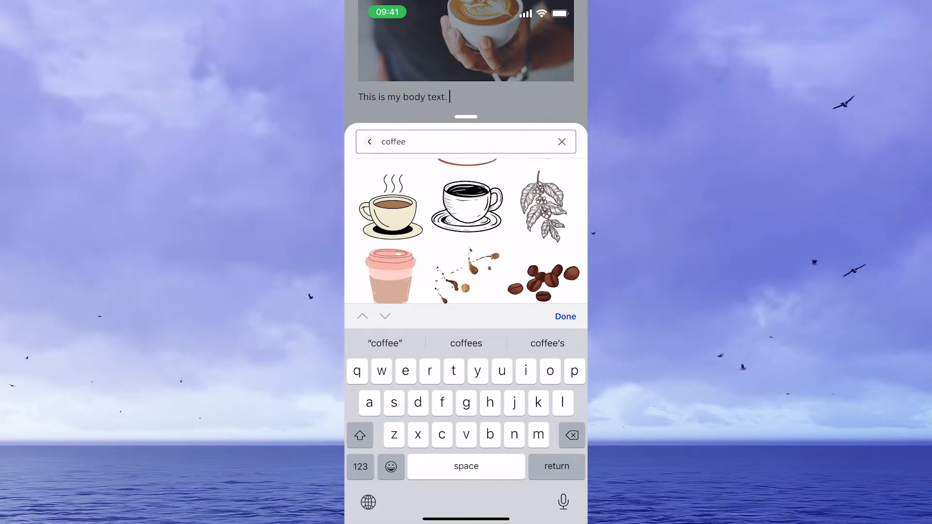
pyautogui.scroll(-3)
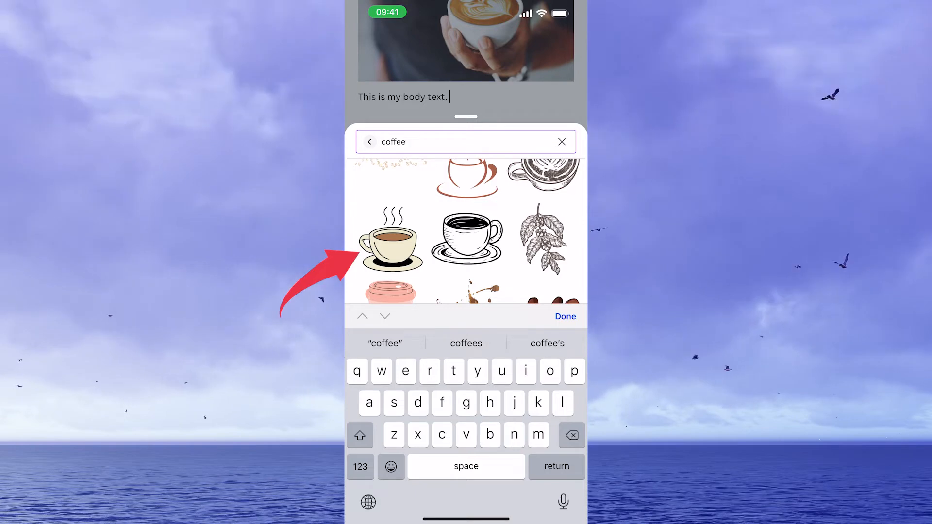
pyautogui.click(392, 241)
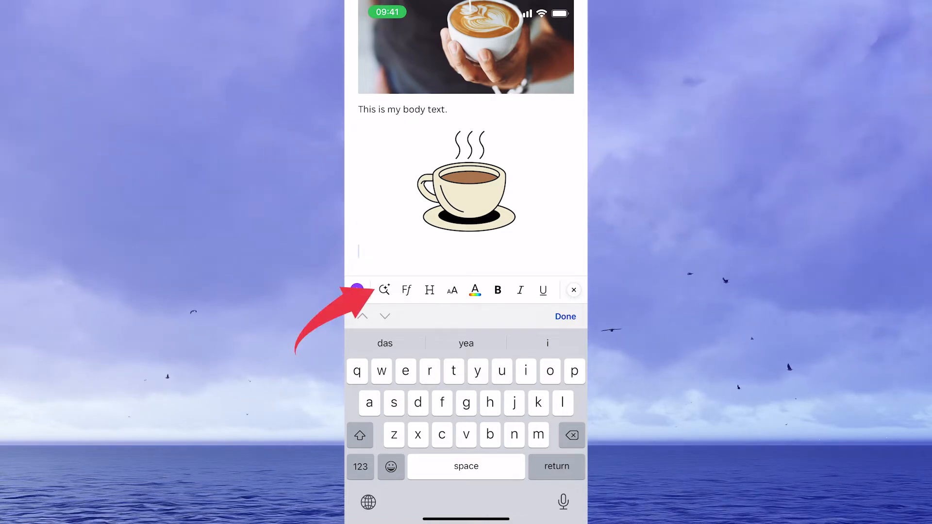
# Have Magic Write add '5 tips on how to learn to cook' as a numbered list
pyautogui.click(385, 290)
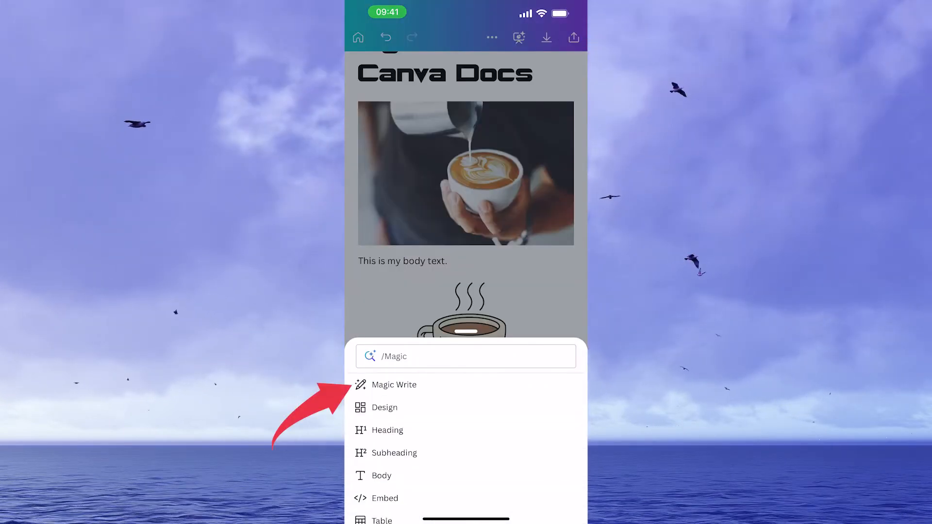
pyautogui.click(393, 385)
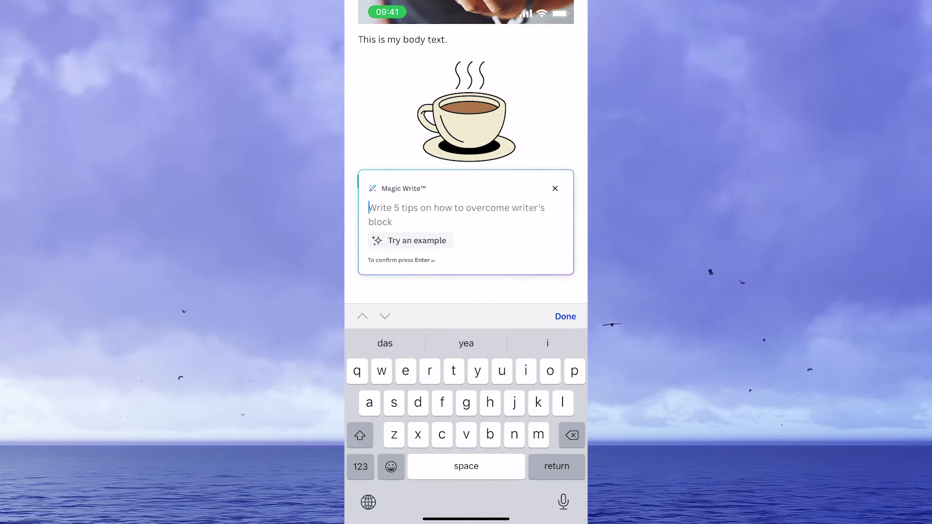
pyautogui.write('5 tips on how to learn to cook')
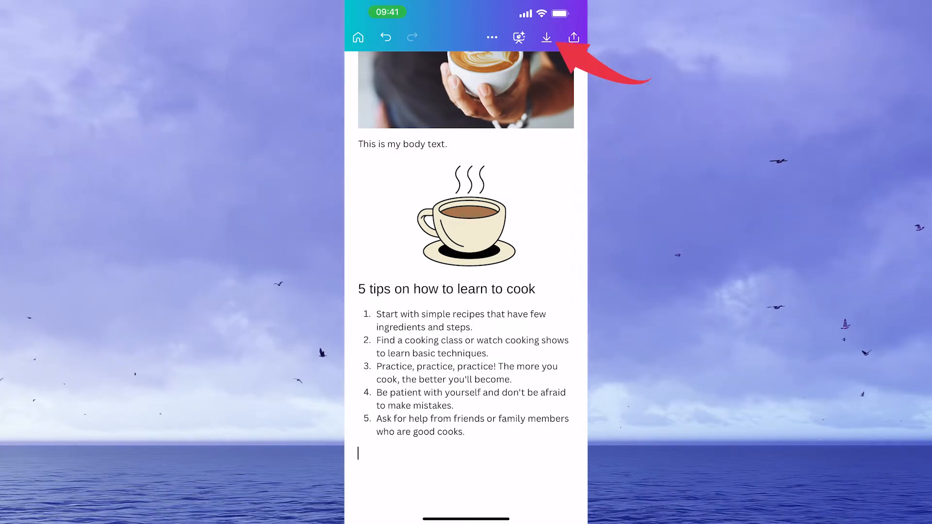
# Download the doc as a standard A4 PDF and dismiss the rating prompt
pyautogui.click(546, 36)
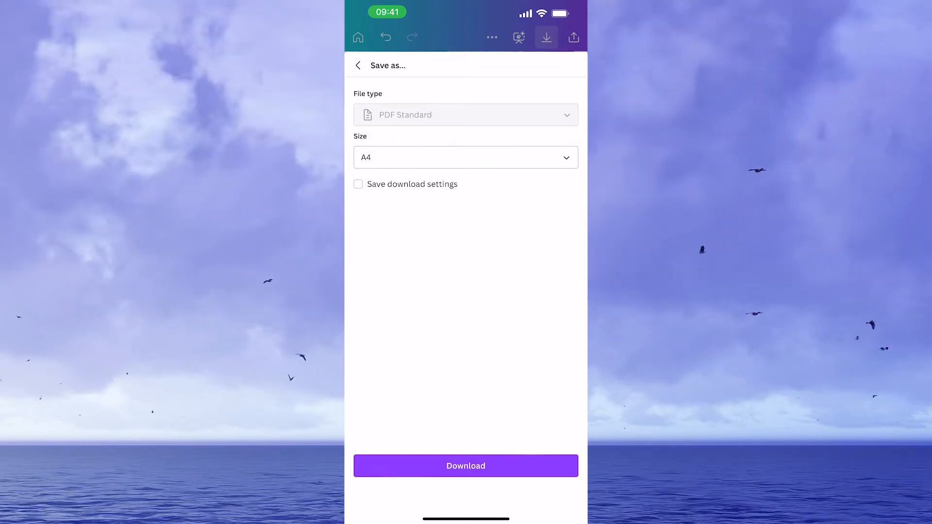
pyautogui.click(465, 465)
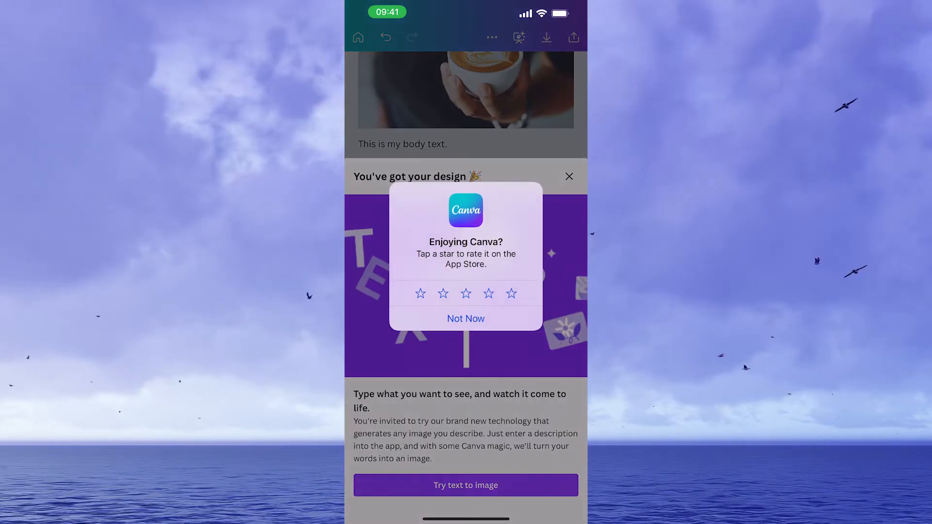
pyautogui.click(465, 319)
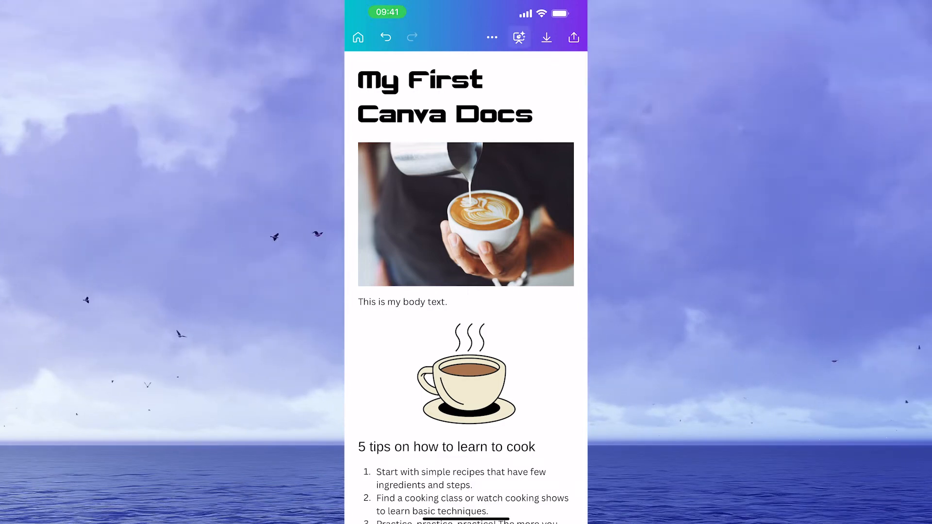
# Convert the doc into a presentation using the yellow default style via Docs to Decks
pyautogui.click(518, 37)
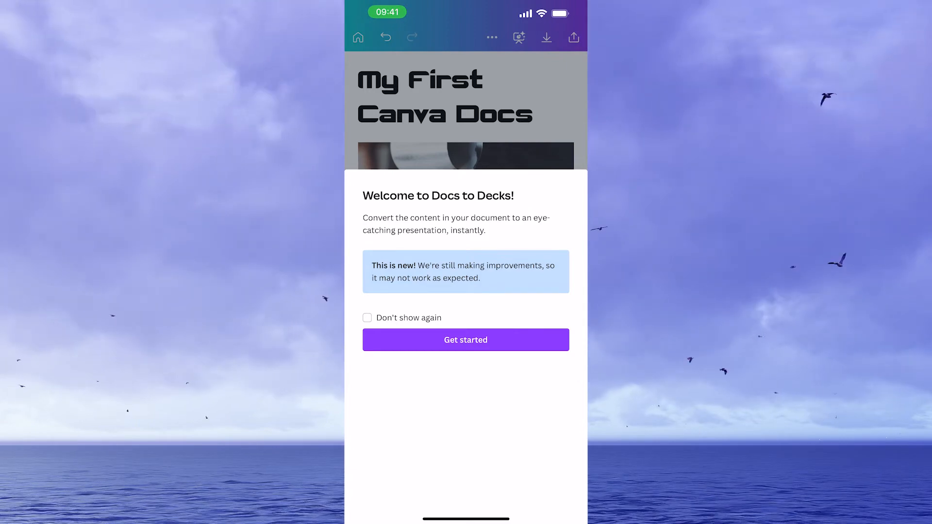
pyautogui.click(465, 340)
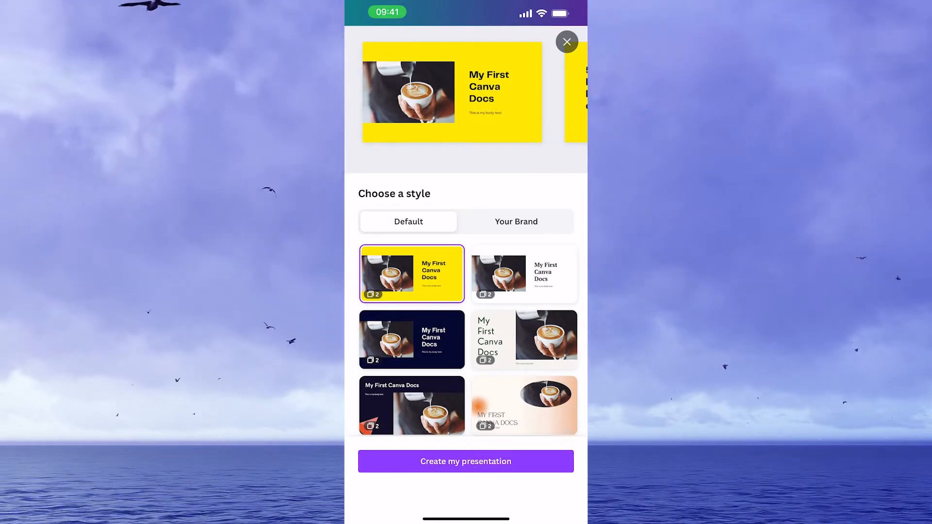
pyautogui.click(465, 461)
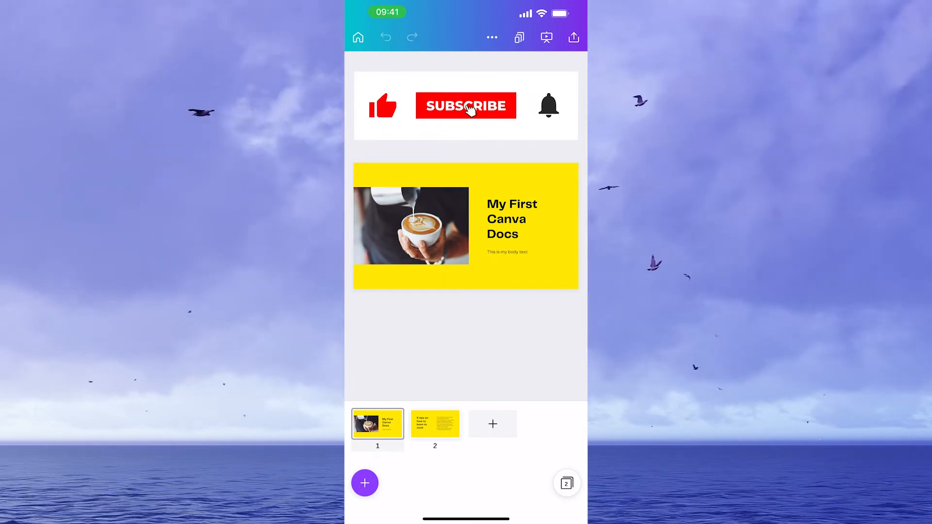
# Preview the title slide and the cooking tips slide, then return to the doc
pyautogui.click(465, 105)
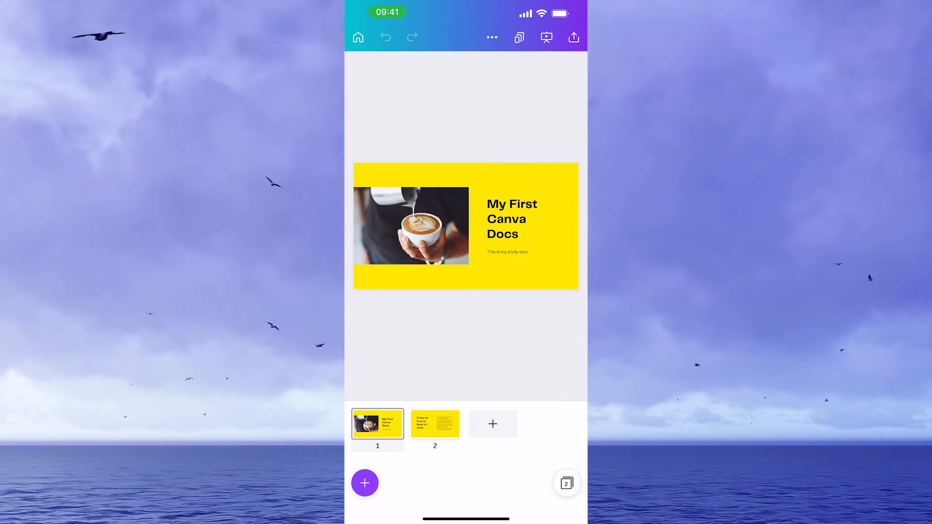
pyautogui.click(435, 424)
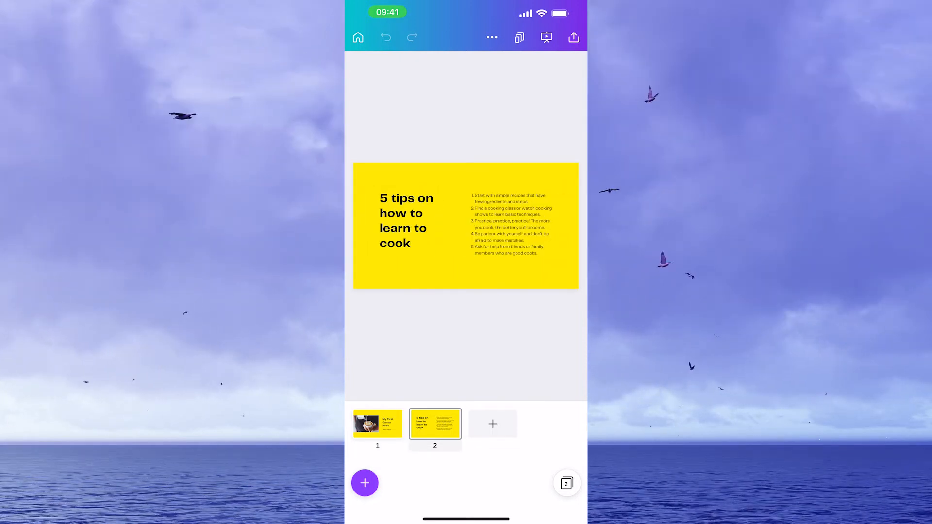
pyautogui.click(377, 424)
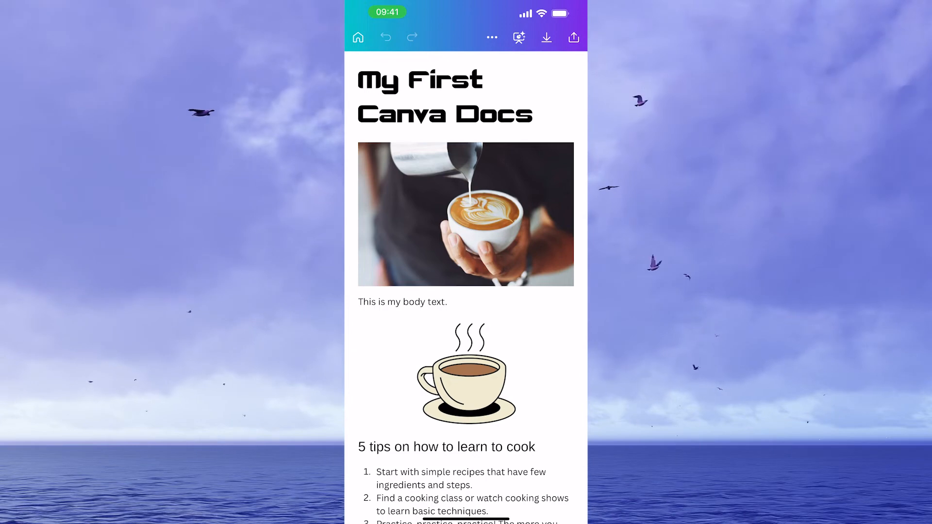
# Open the doc's share sheet, with link access still limited to the owner
pyautogui.click(572, 37)
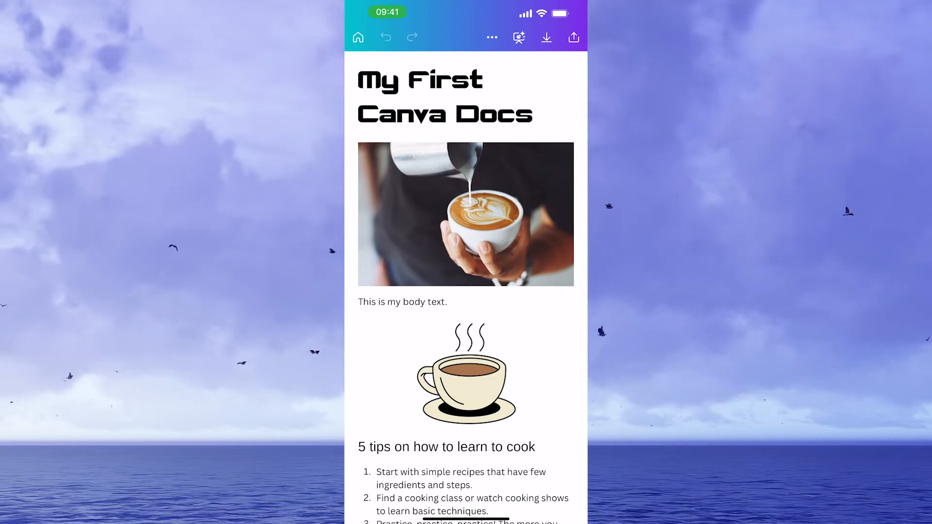
pyautogui.click(573, 37)
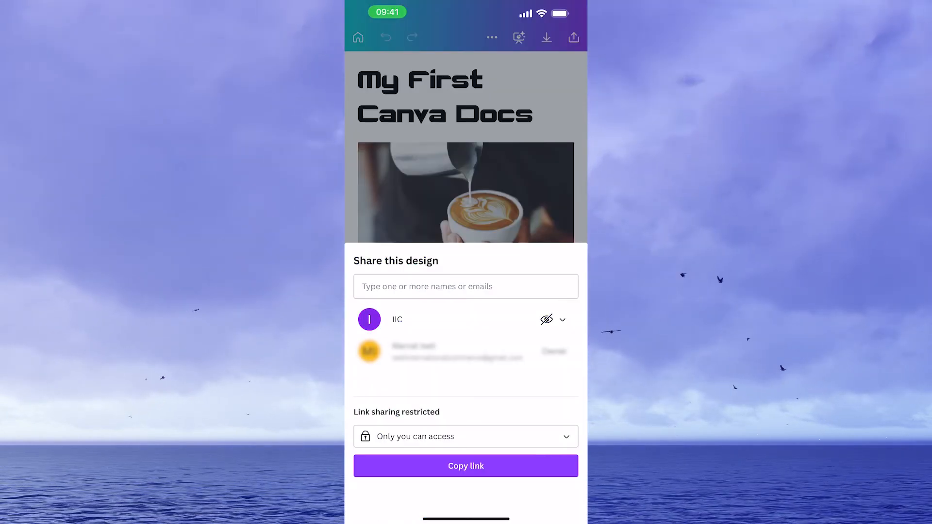
# Set link access to Anyone with the link with Can edit permission, then return to the doc
pyautogui.click(465, 436)
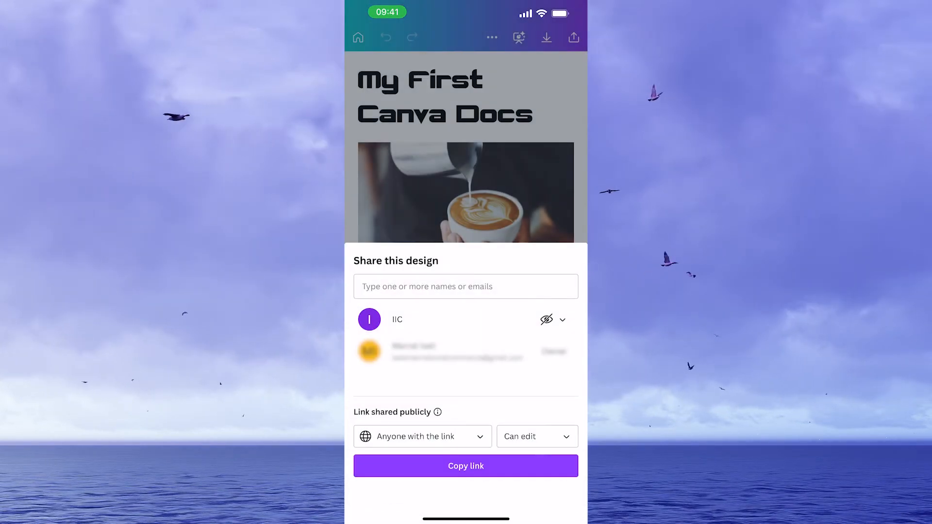
pyautogui.click(534, 436)
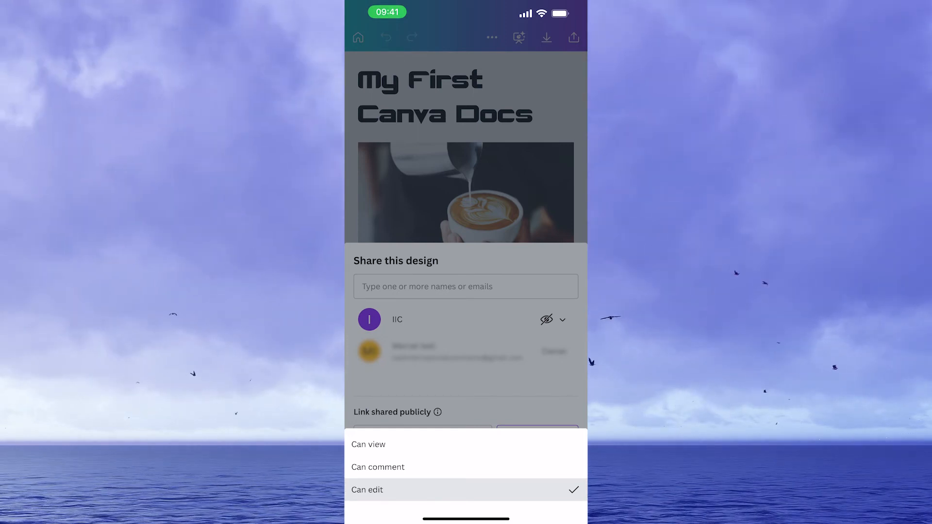
pyautogui.click(367, 489)
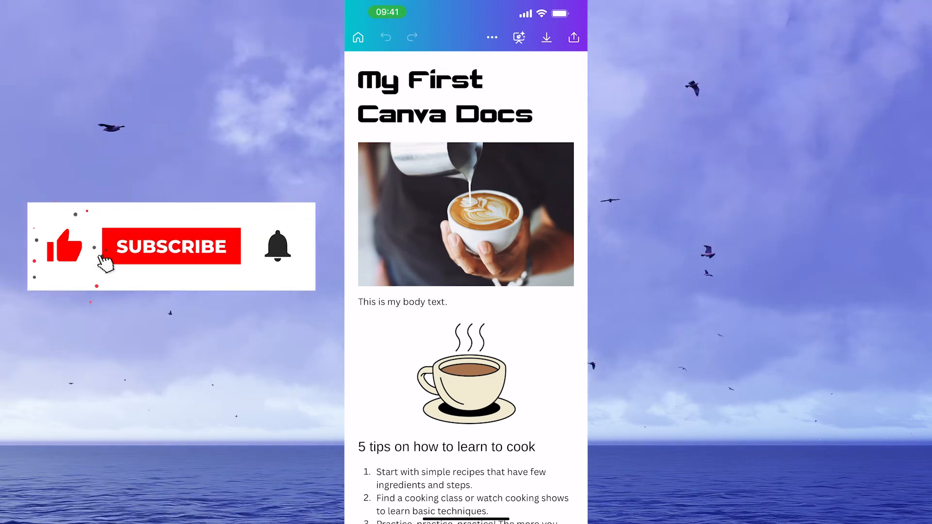
pyautogui.click(171, 245)
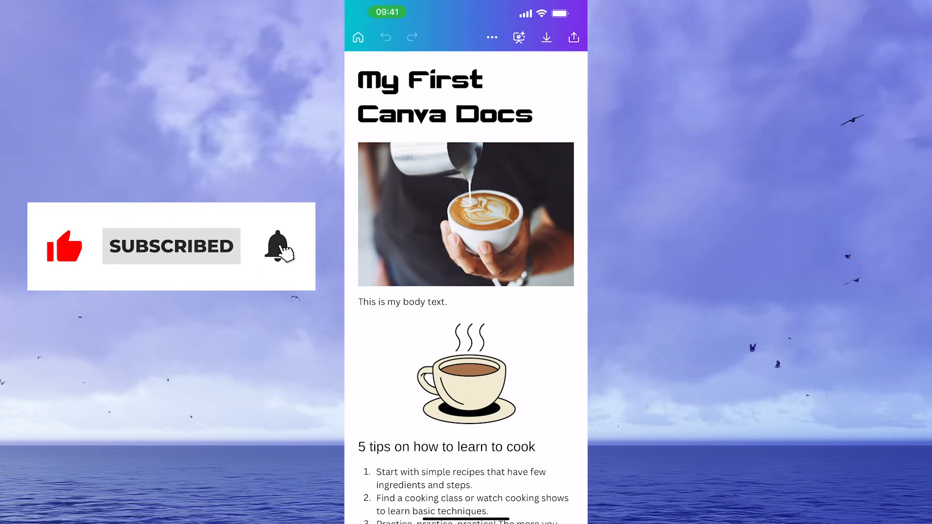